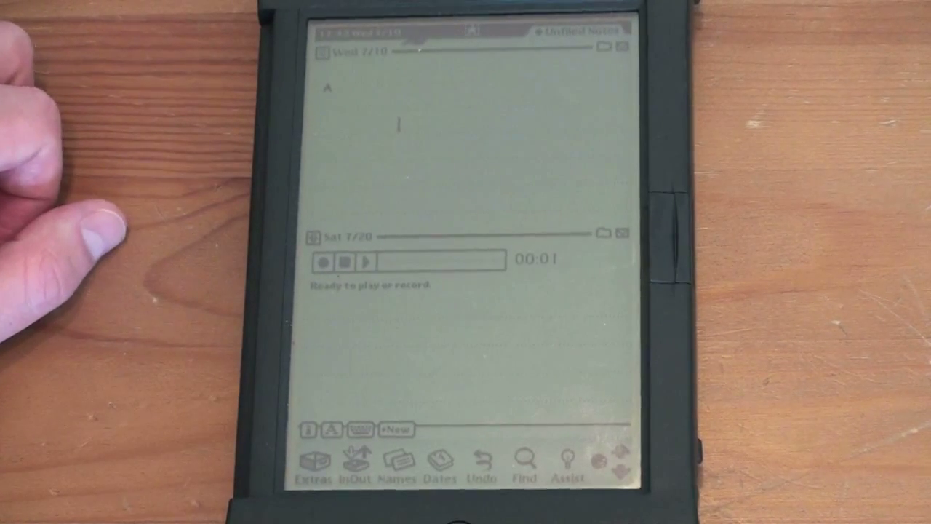
# Write 'This is', then turn on shape recognition and draw a triangle, circles, rectangles and a squiggle.
pyautogui.write('This is')
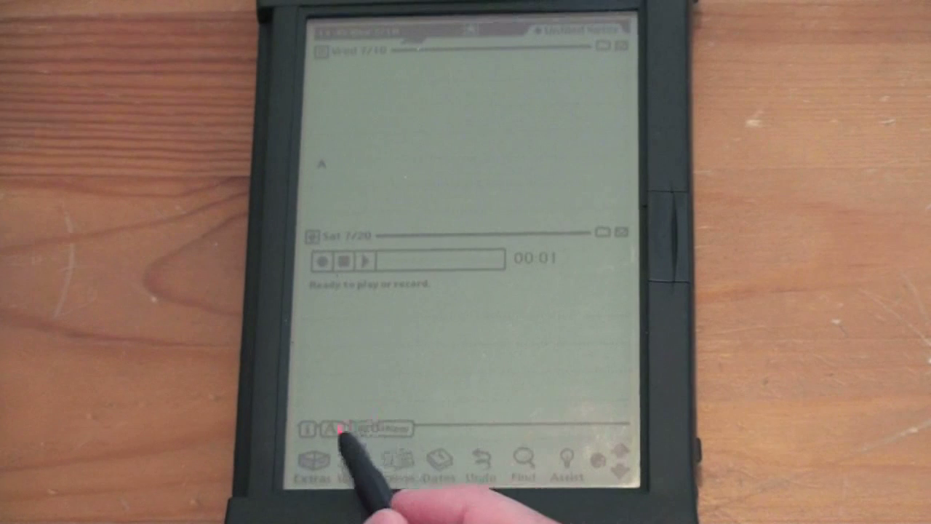
pyautogui.click(343, 431)
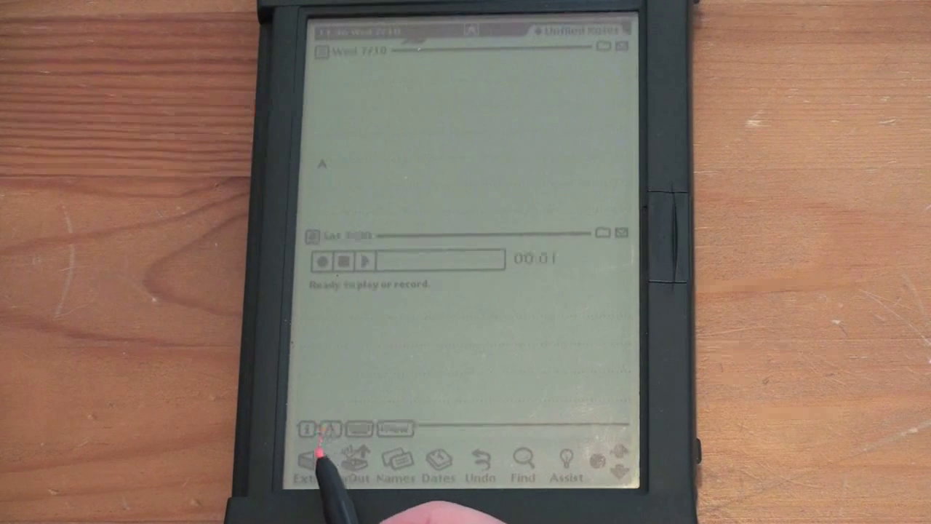
pyautogui.click(320, 428)
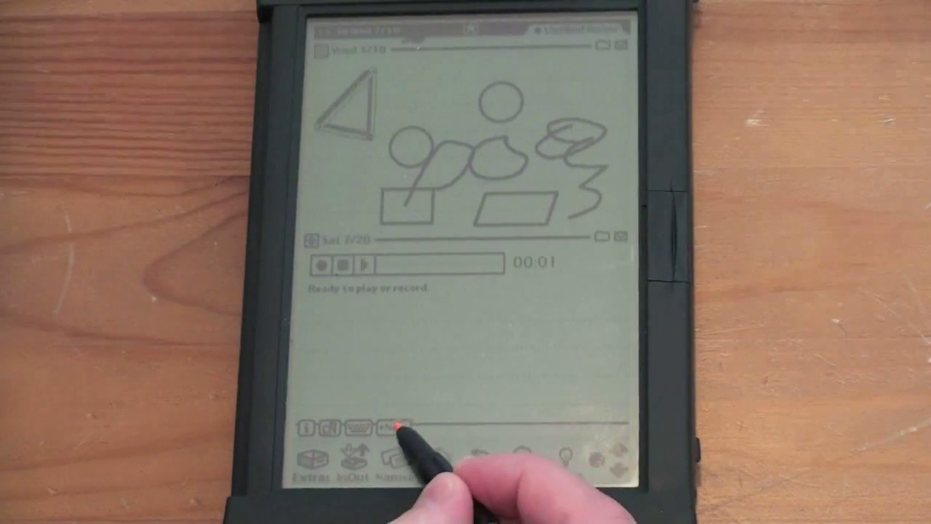
# Create a new blank Note from the New pop-up in the bottom bar.
pyautogui.click(398, 427)
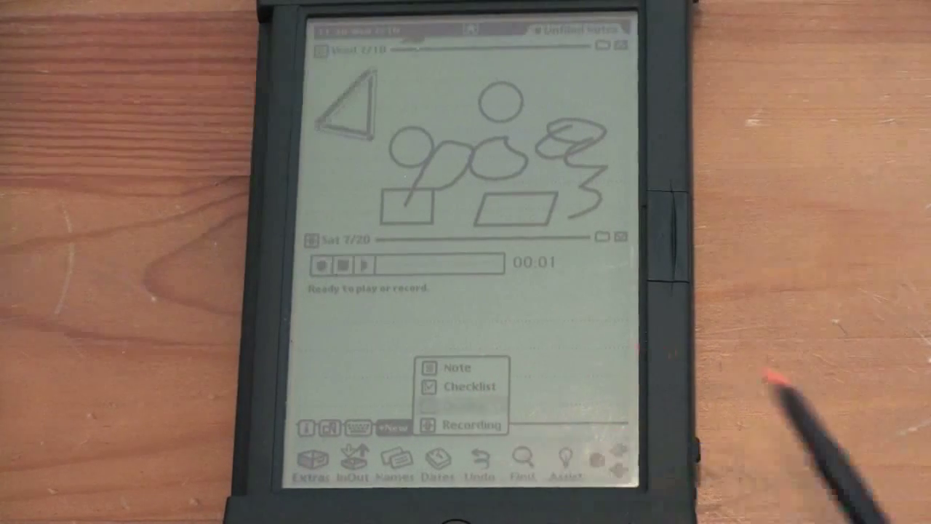
pyautogui.click(457, 367)
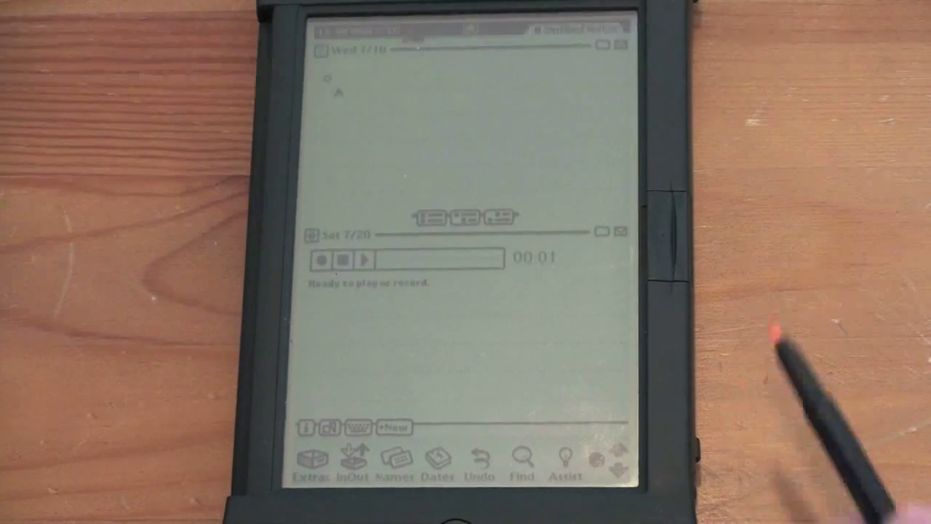